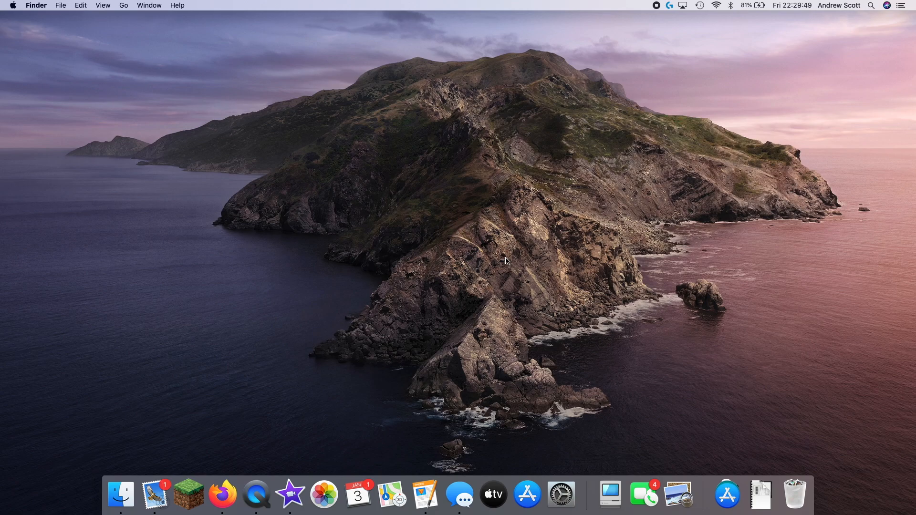
mouse_move(609, 494)
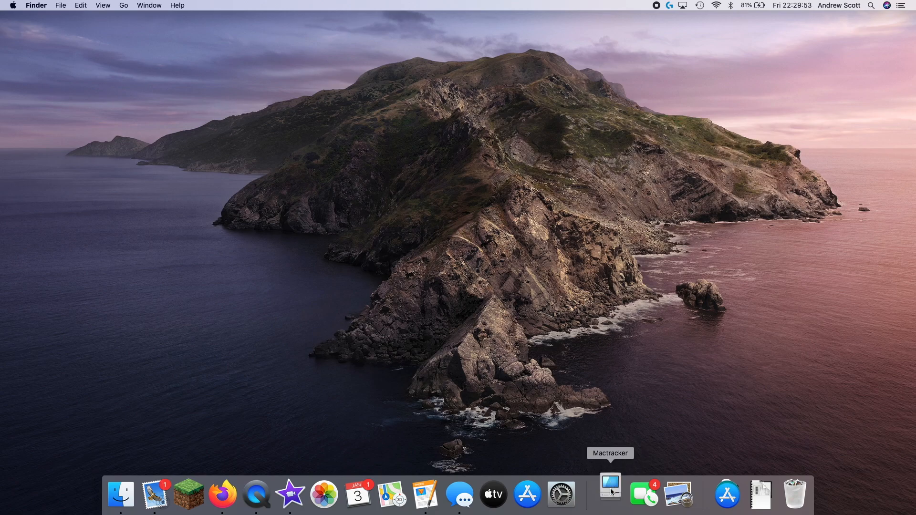
Launch Mactracker, list the 11 Apple desktop models, and view then close the Apple I specs
left_click(610, 495)
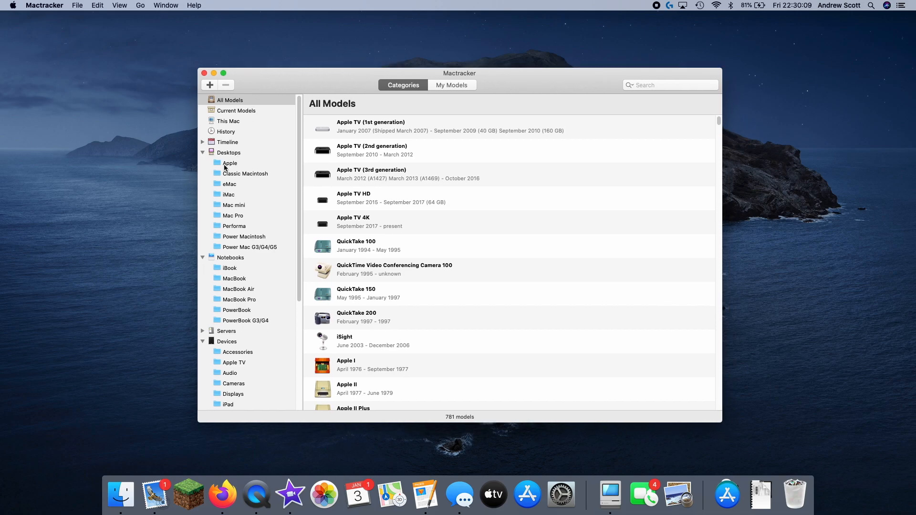
left_click(230, 163)
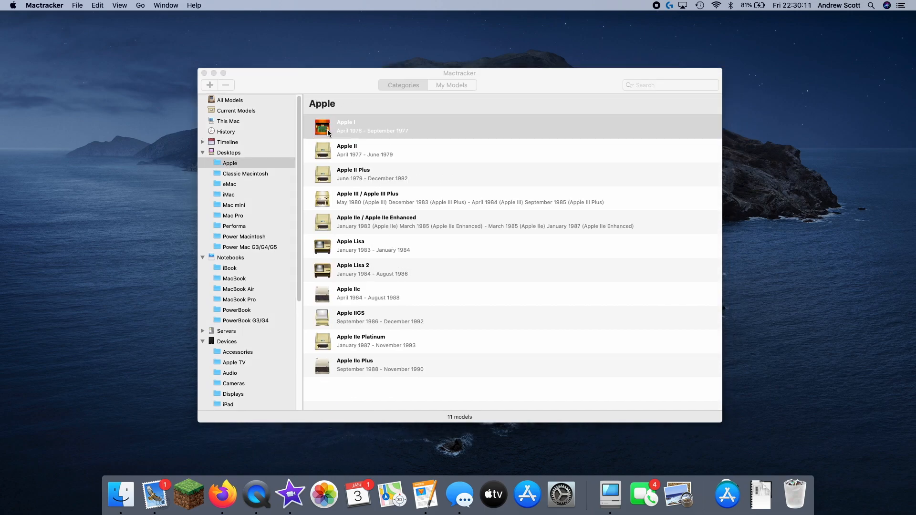
double_click(371, 126)
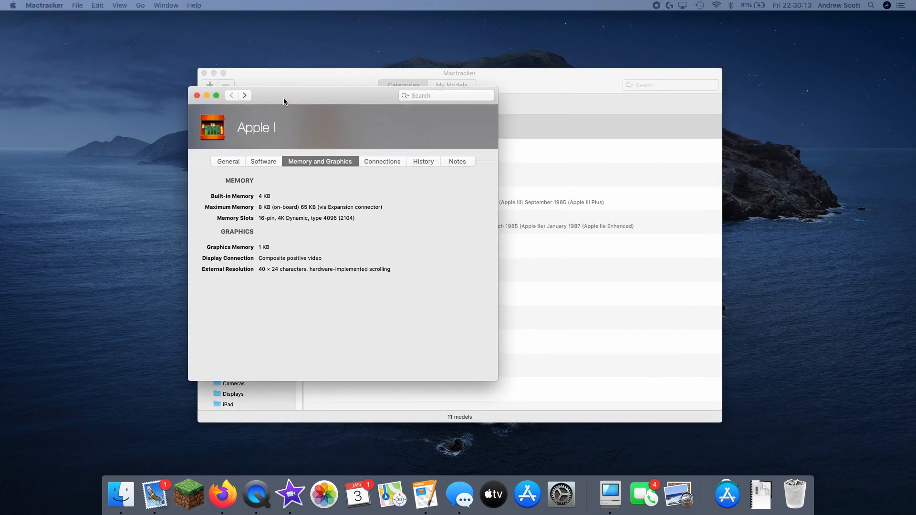
left_click(228, 161)
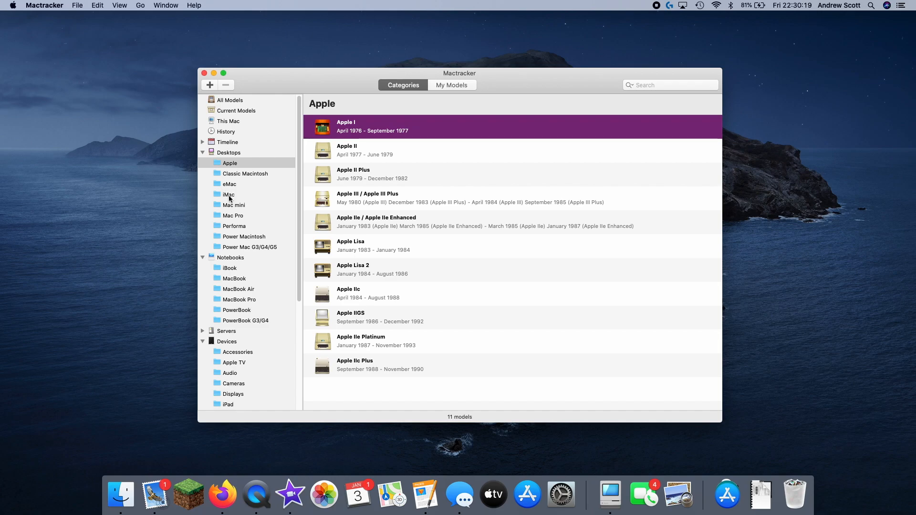
List the 57 iMac models and view then close the iMac (Early 2006 17-inch) specs
left_click(229, 195)
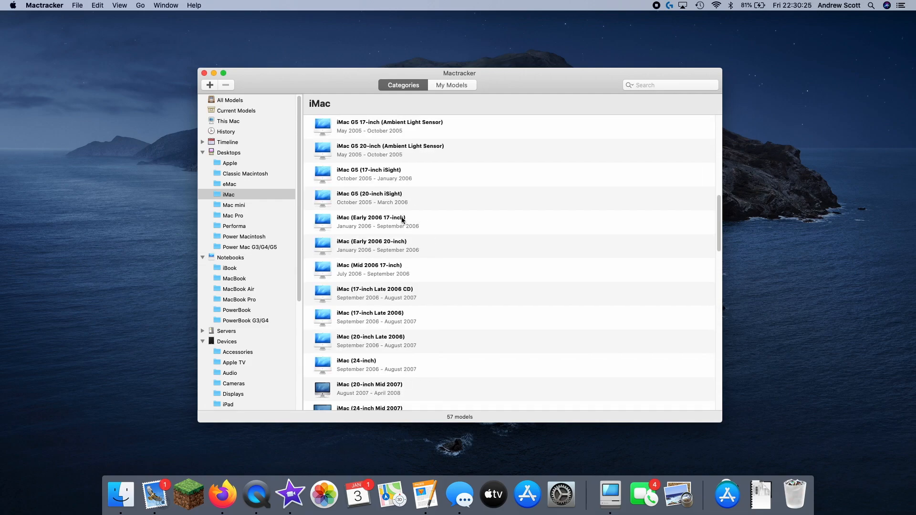
scroll("down", 3)
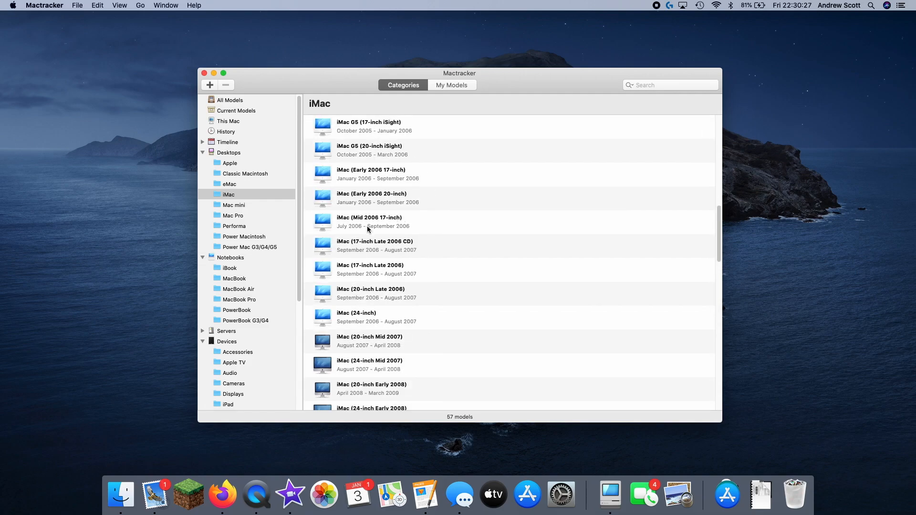
mouse_move(326, 205)
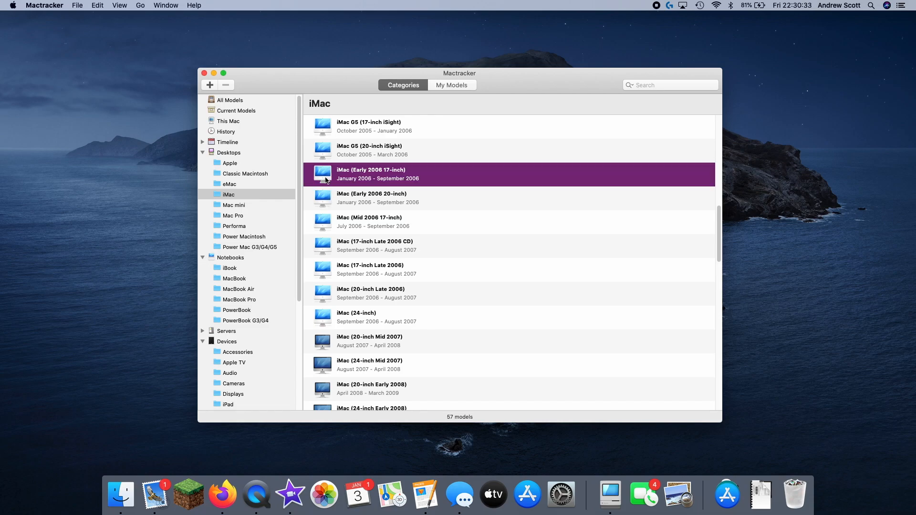
double_click(370, 174)
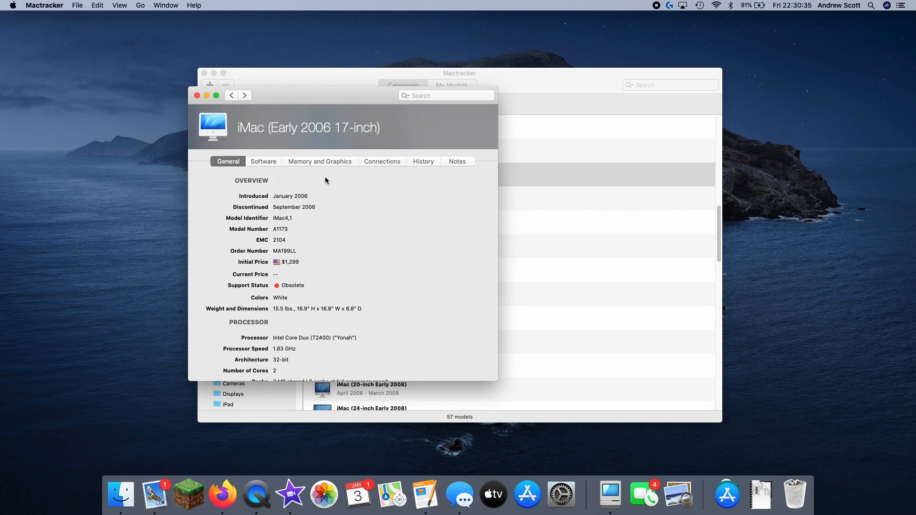
mouse_move(209, 125)
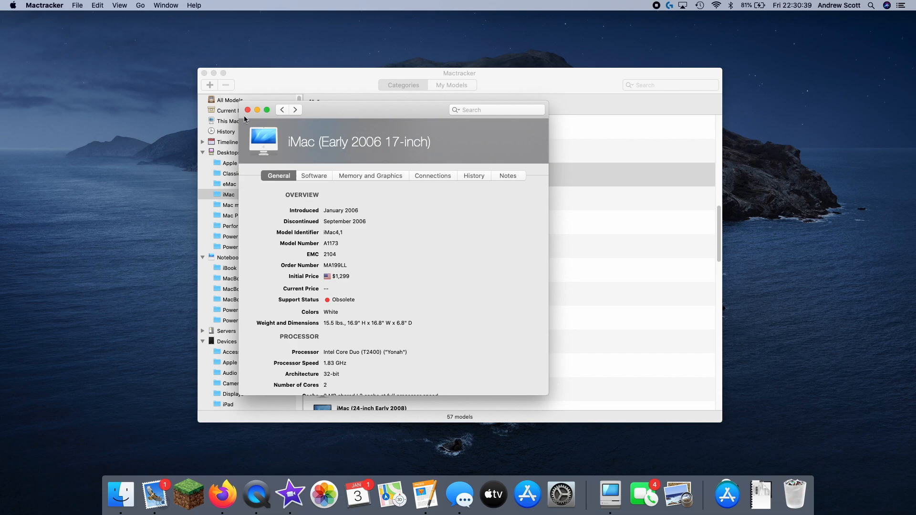
left_click(247, 110)
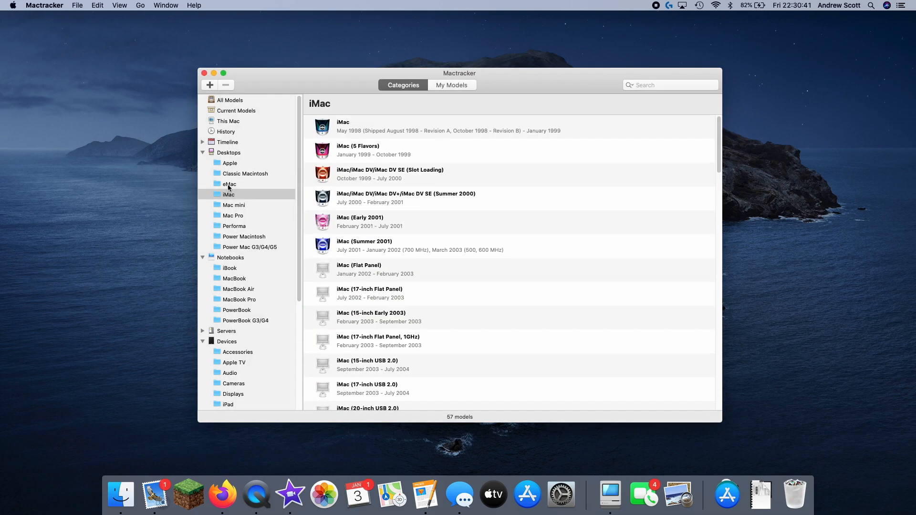
List the Classic Macintosh models and view then close the Macintosh IIx spec sheet
left_click(245, 174)
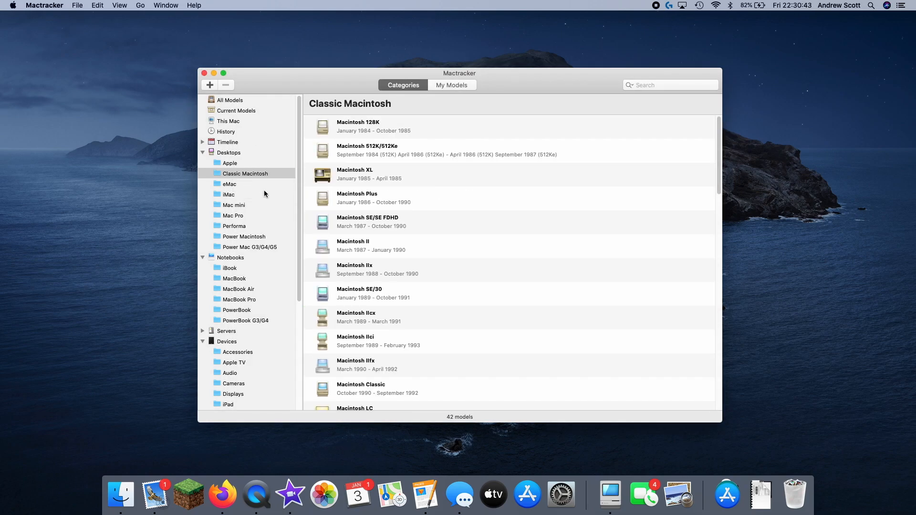
double_click(377, 270)
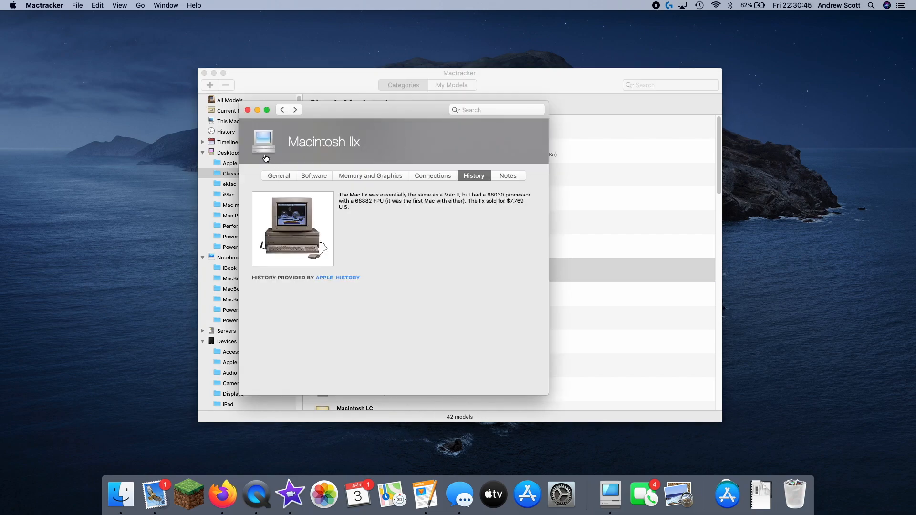
left_click(278, 176)
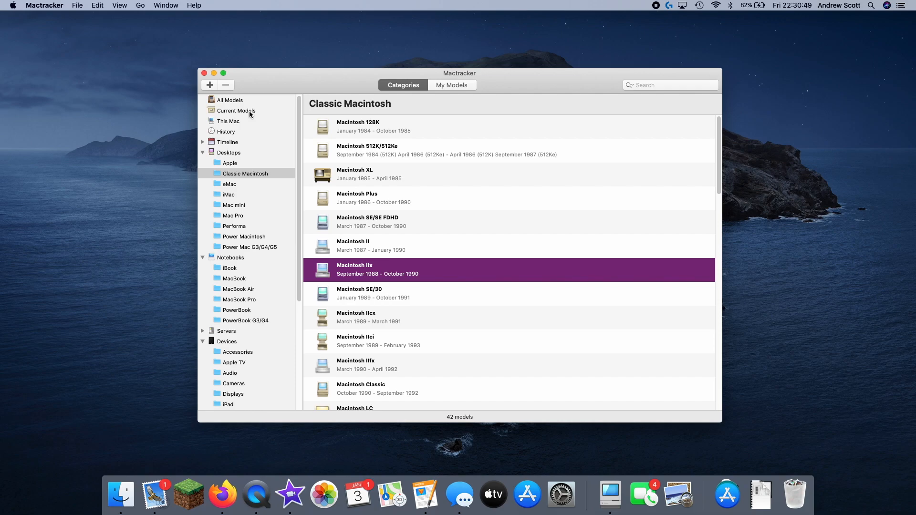
List the 14 MacBook models and open MacBook (13-inch, Mid 2010) specs
scroll("down", 3)
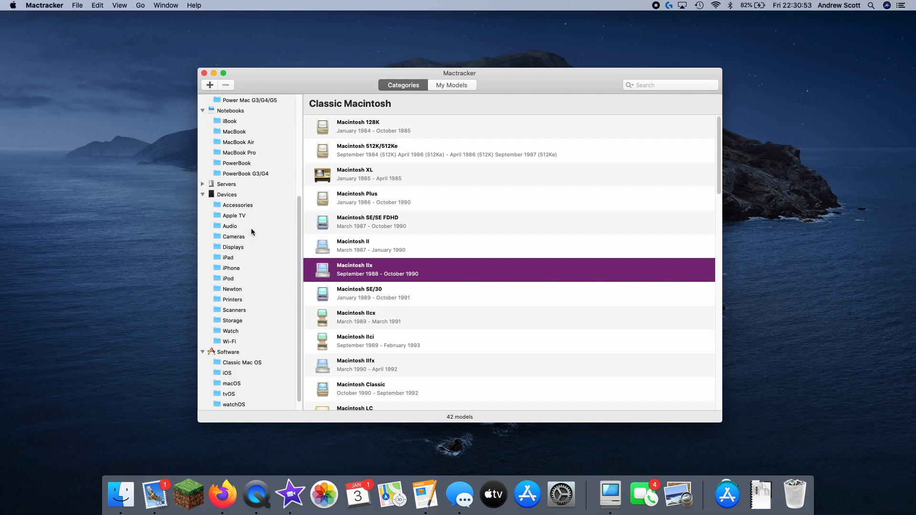
left_click(234, 174)
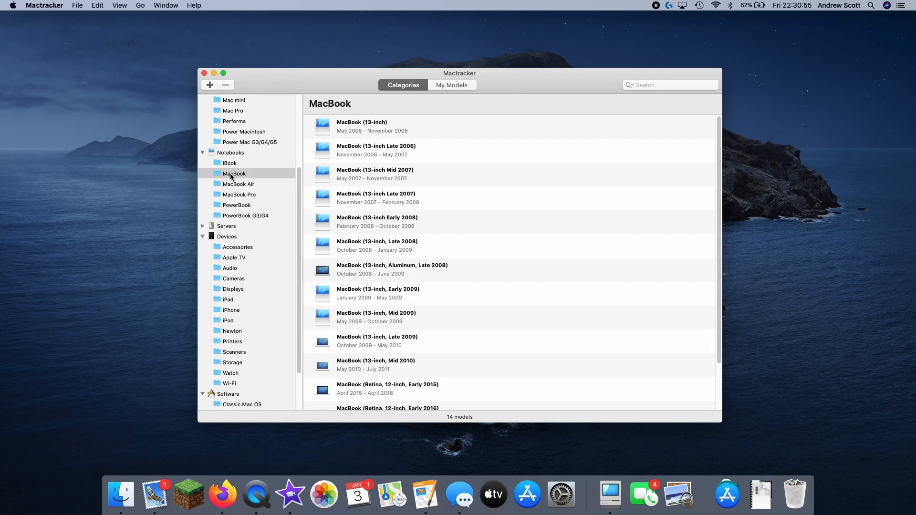
mouse_move(361, 355)
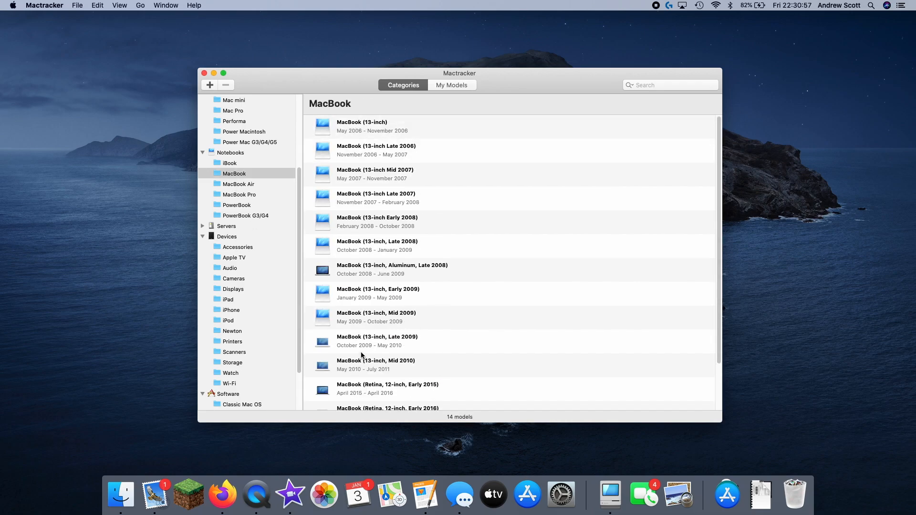
double_click(376, 365)
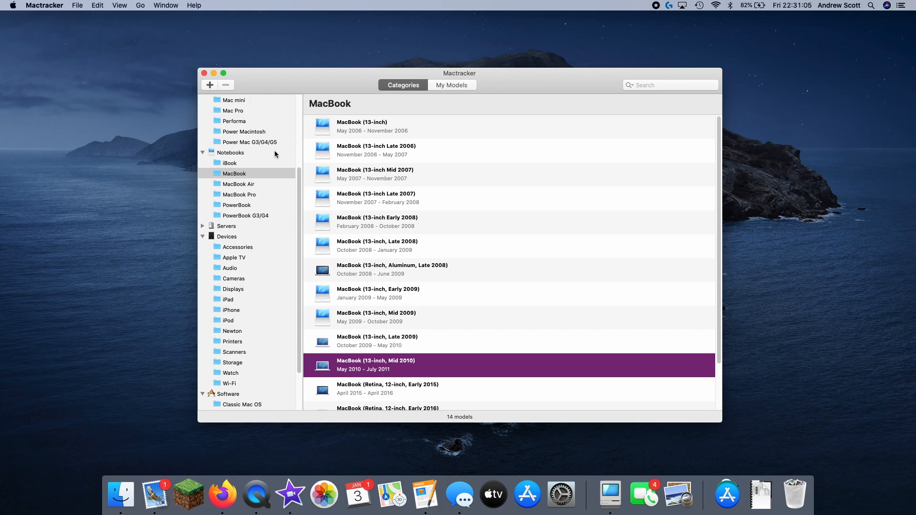
List the iBook models and view then close the iBook G4 spec sheet
left_click(229, 164)
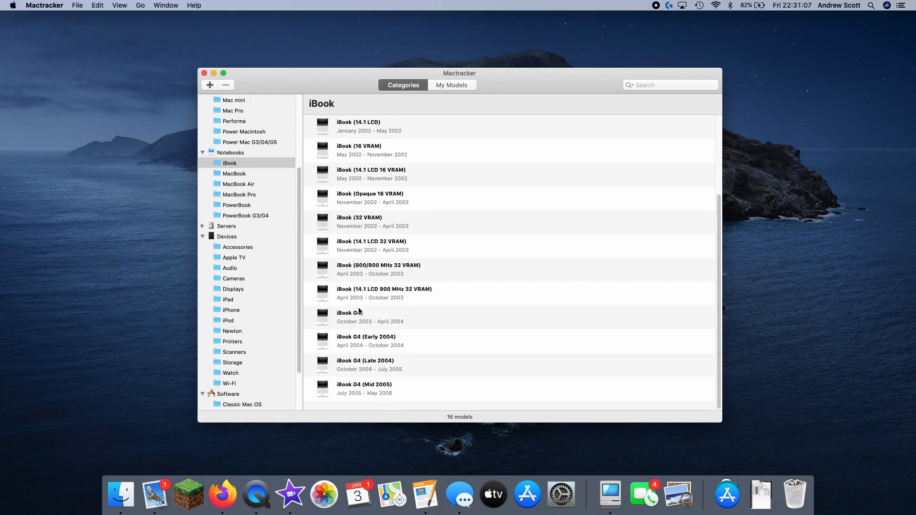
double_click(354, 317)
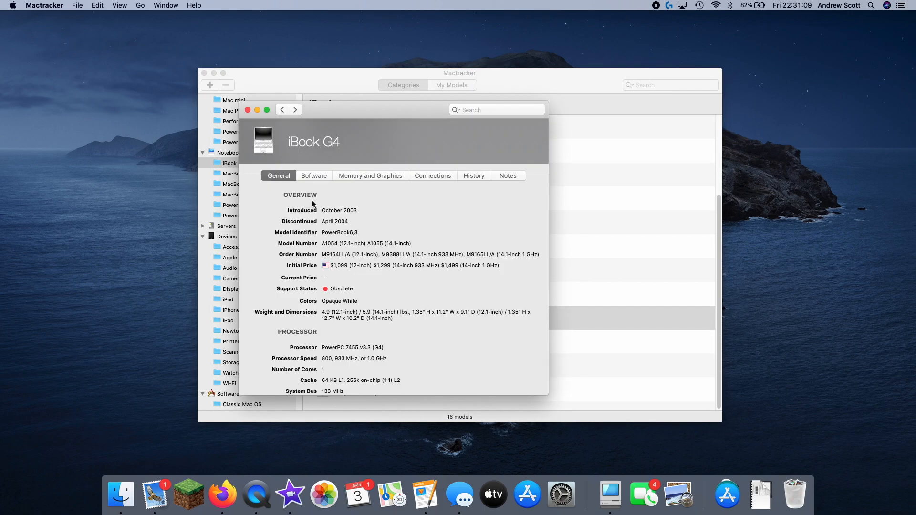
left_click(247, 110)
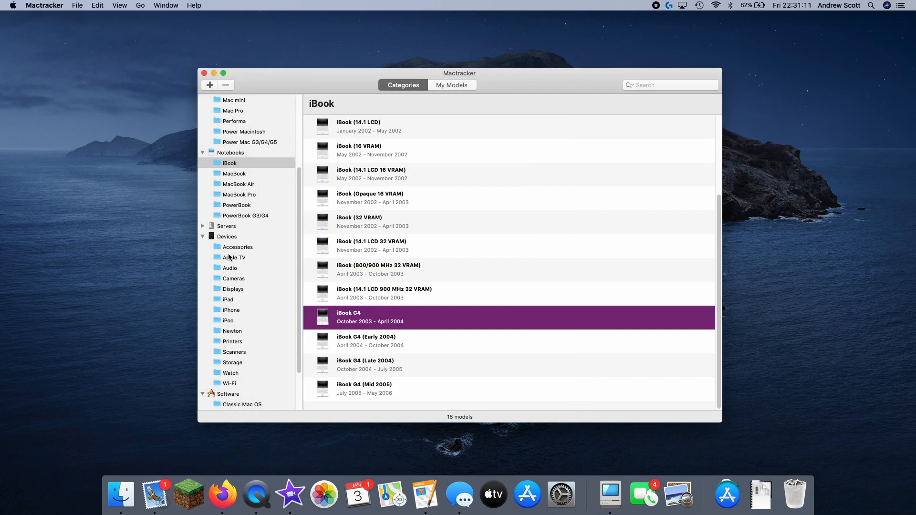
List the 5 Apple TV models, view Apple TV HD's history, then close it
left_click(234, 258)
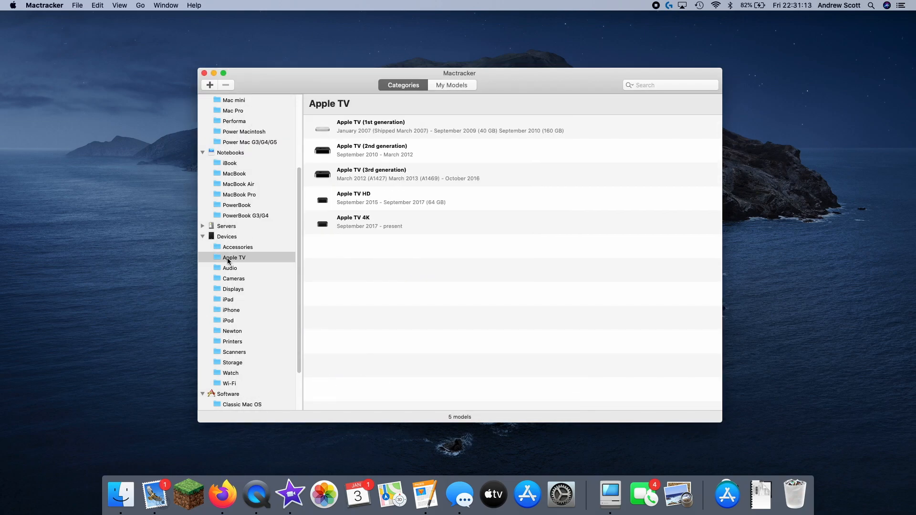
double_click(354, 197)
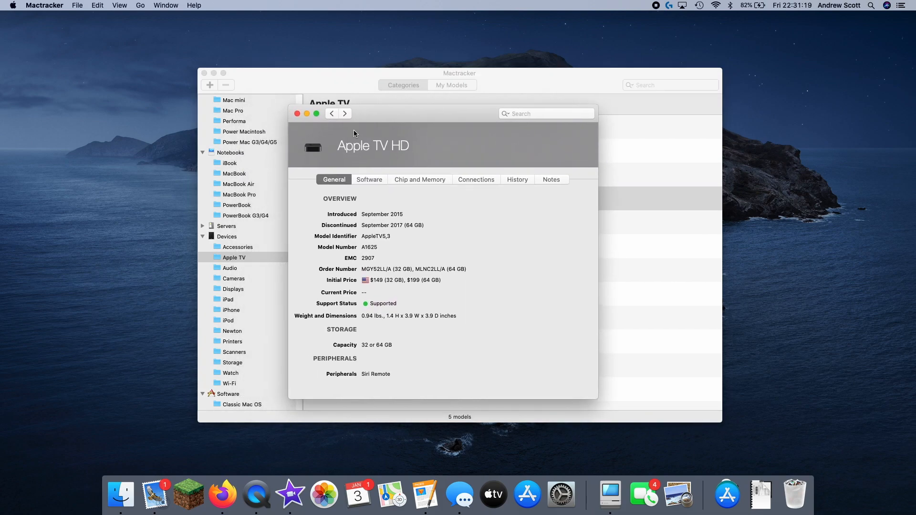
left_click(517, 179)
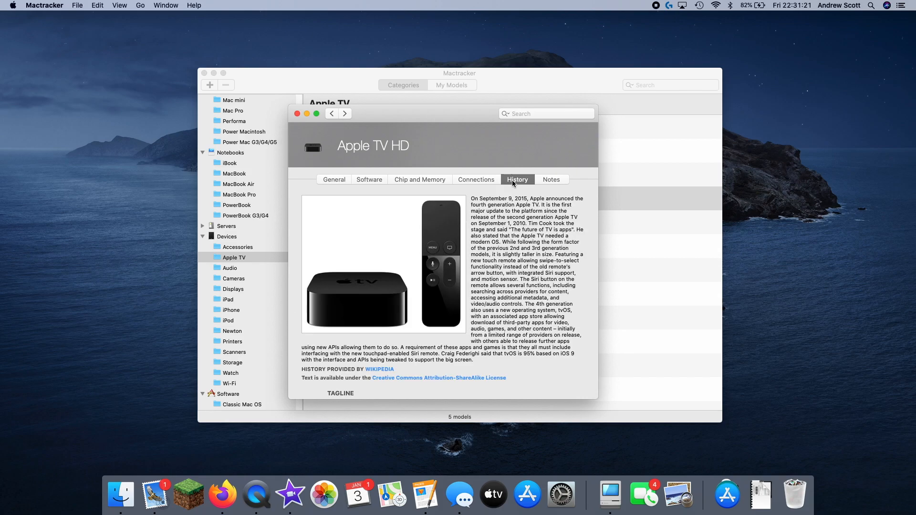
left_click(419, 179)
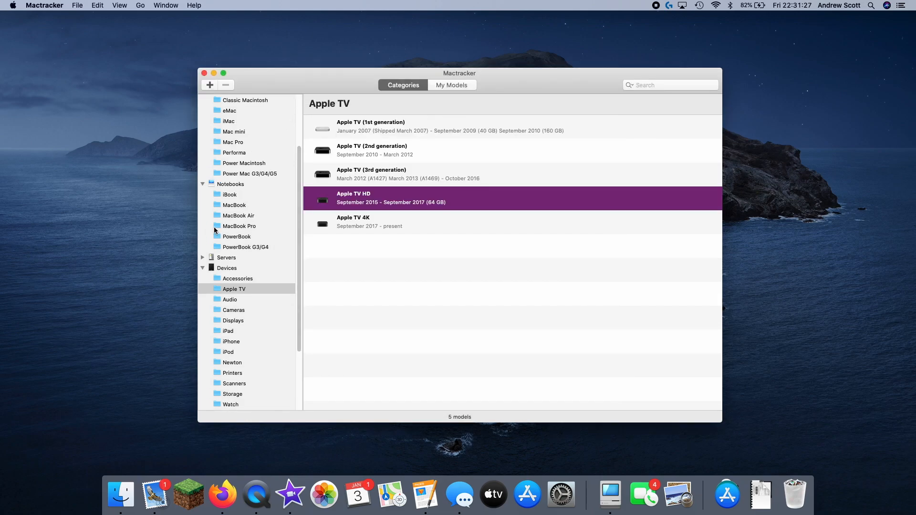
List the 48 MacBook Pro models and scroll down through the list
left_click(239, 226)
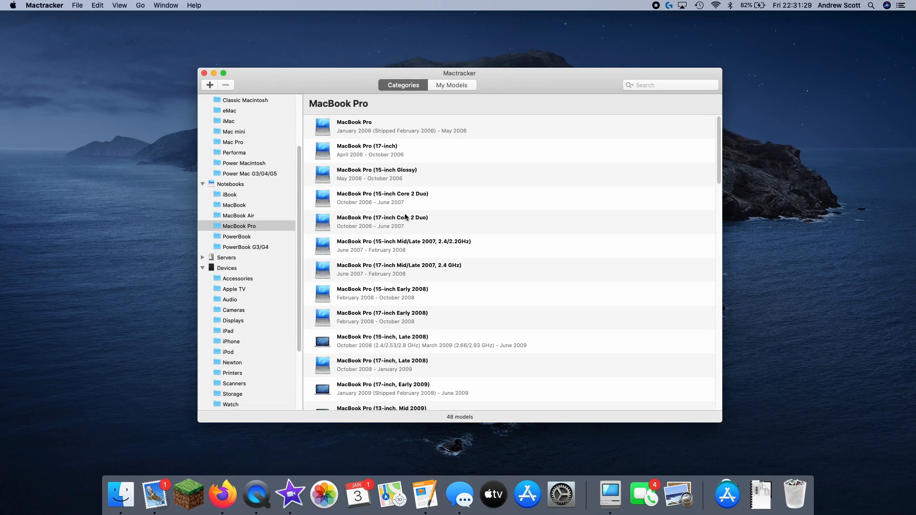
scroll("down", 3)
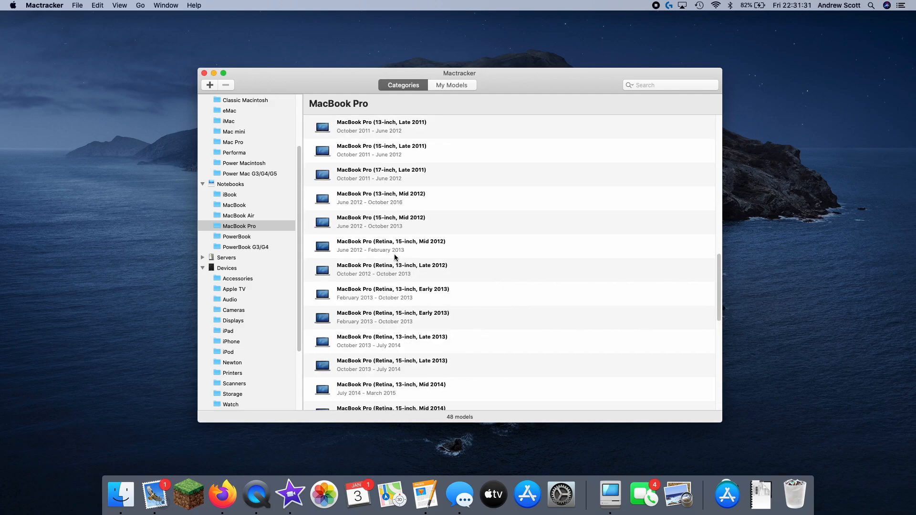
scroll("down", 3)
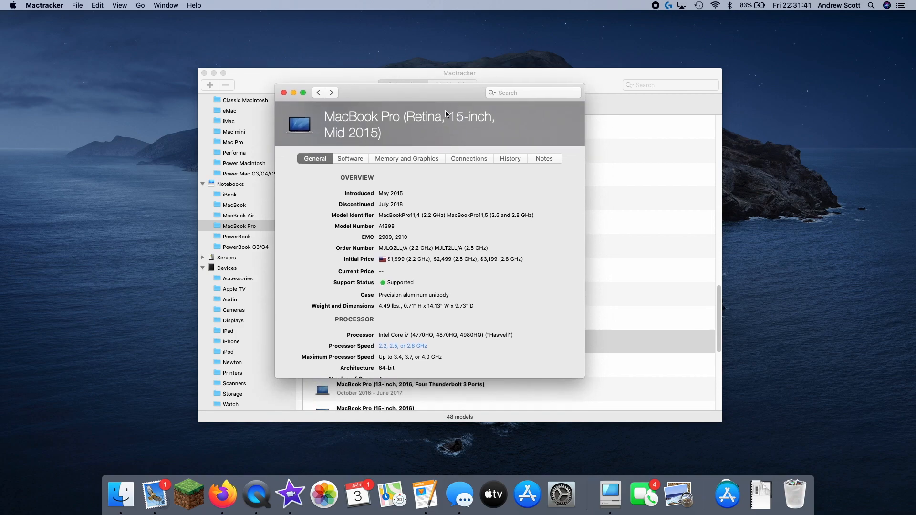
scroll("down", 3)
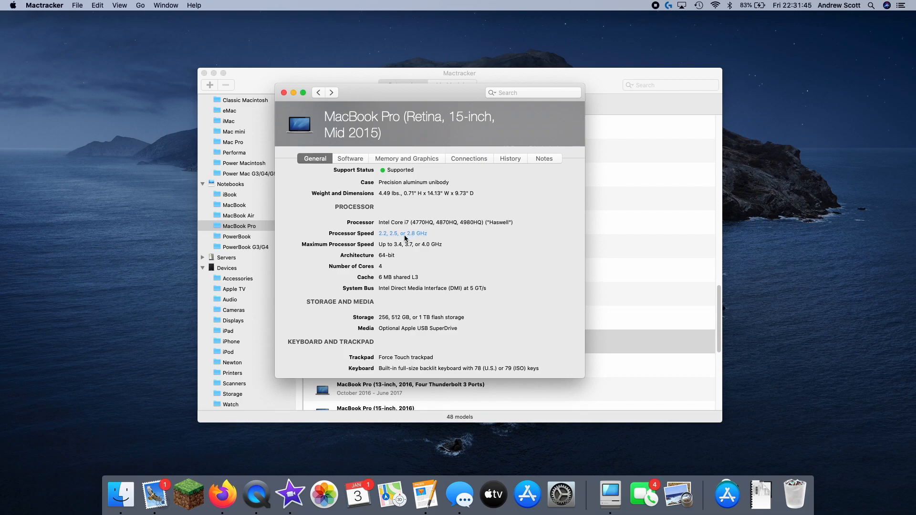
mouse_move(468, 216)
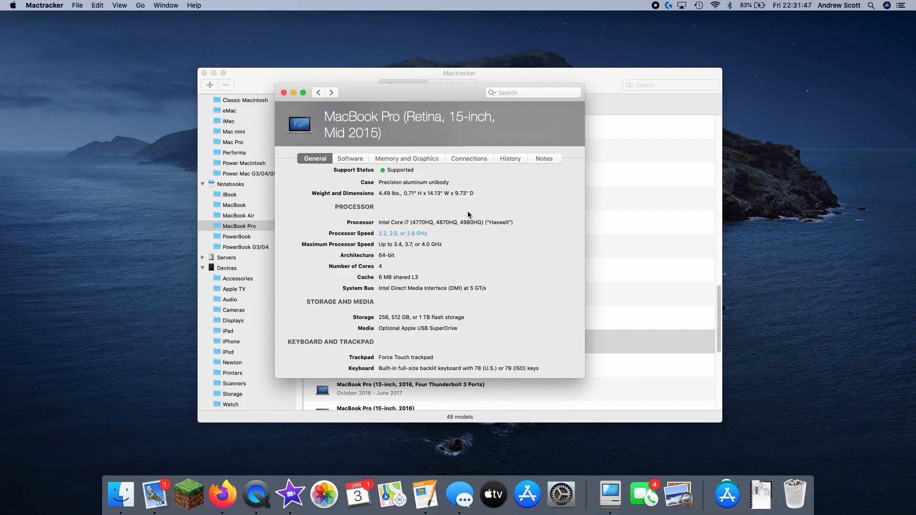
mouse_move(417, 364)
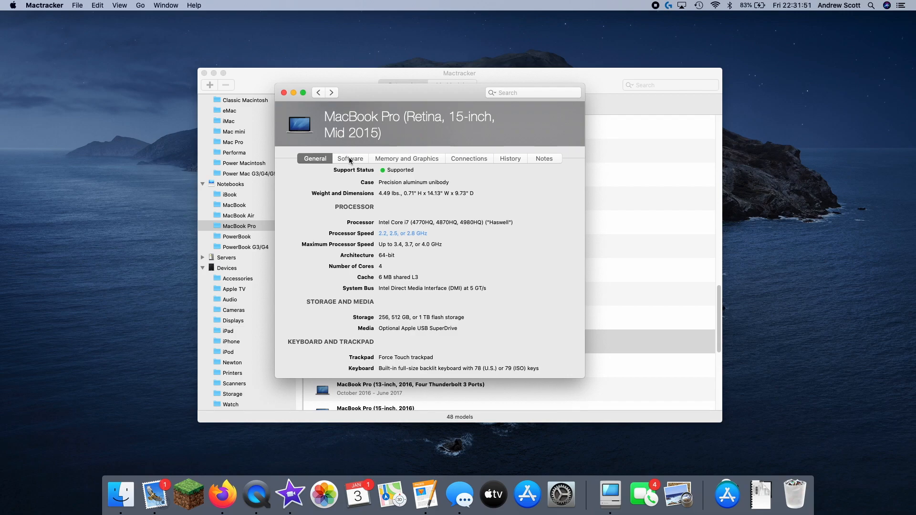
View the Mid 2015 15-inch Retina MacBook Pro's Software tab, return to General, reposition the window
left_click(350, 158)
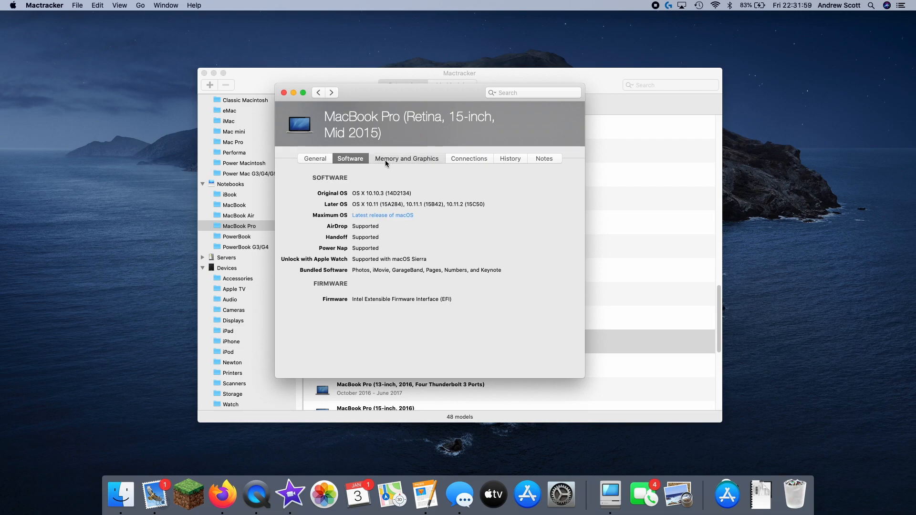
left_click(314, 158)
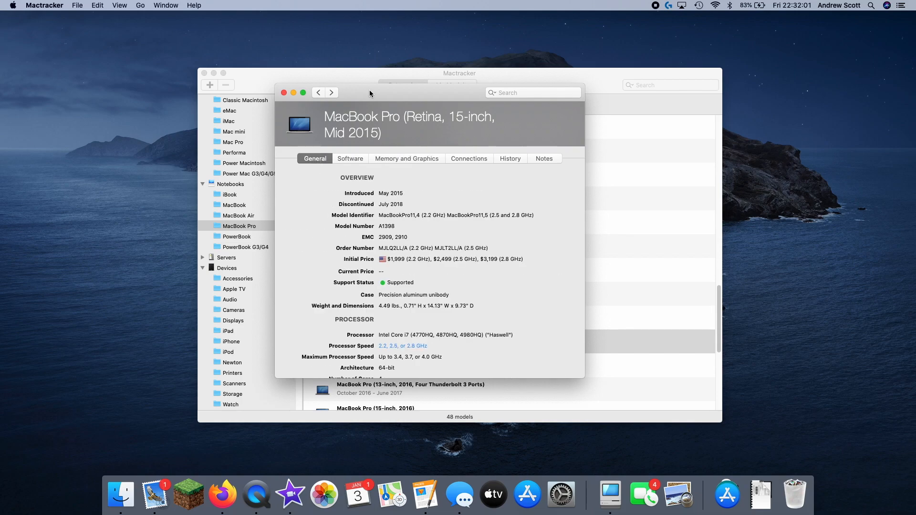
left_click_drag(371, 92, 448, 92)
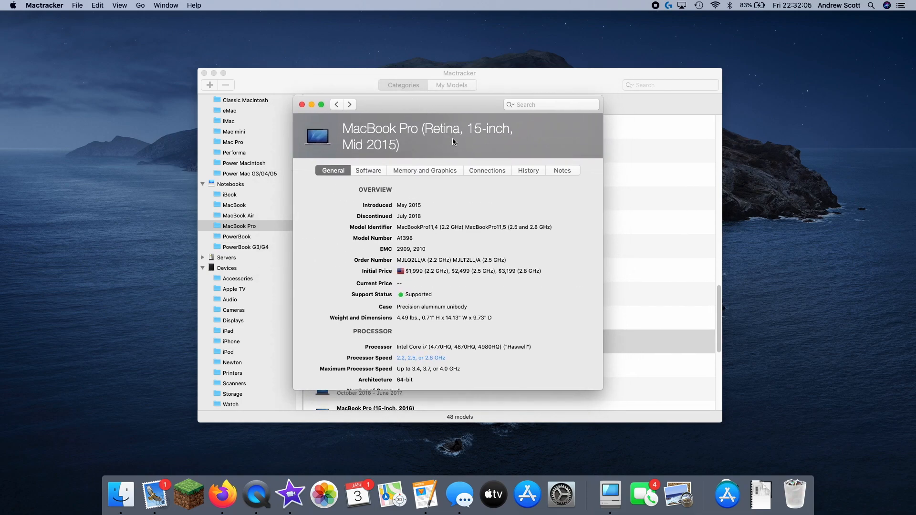
scroll("down", 3)
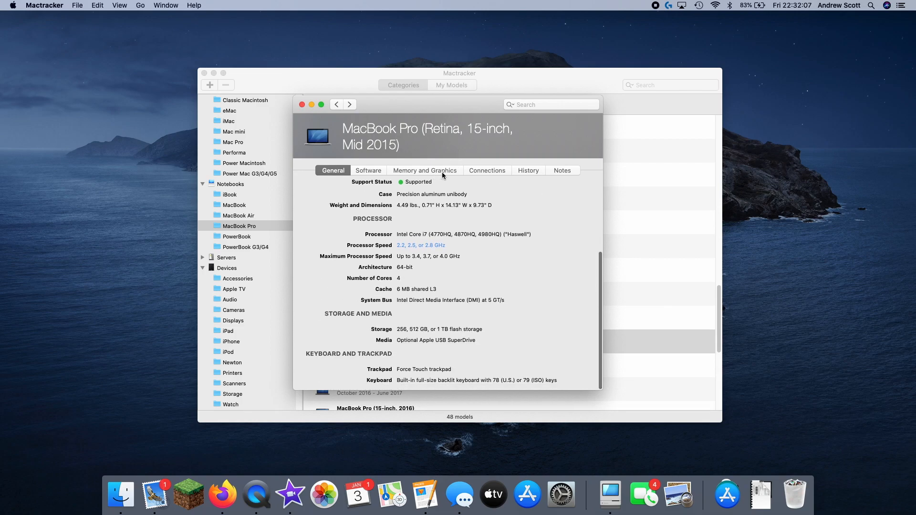
left_click(527, 170)
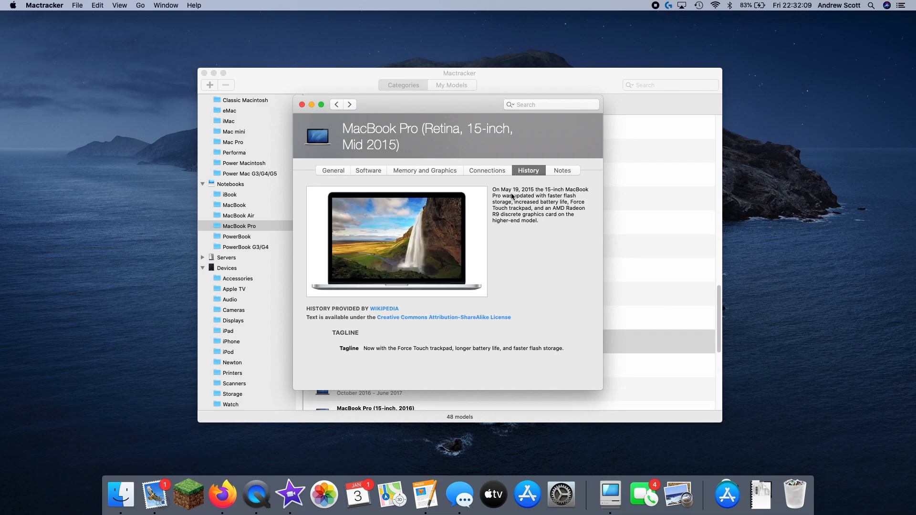
left_click(562, 170)
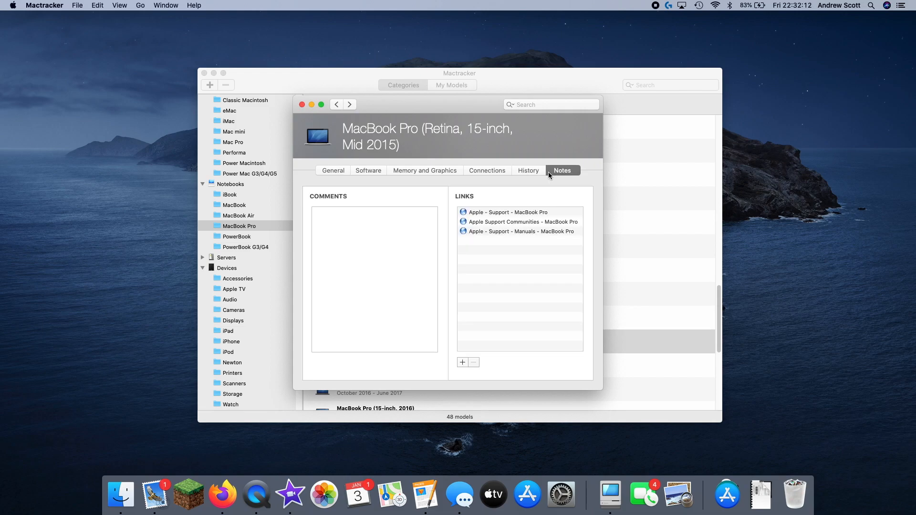
left_click(487, 170)
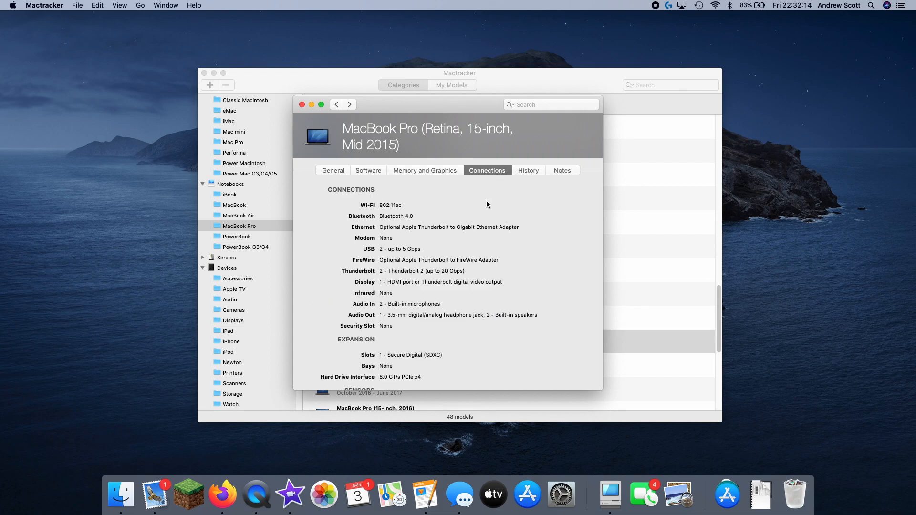
scroll("down", 3)
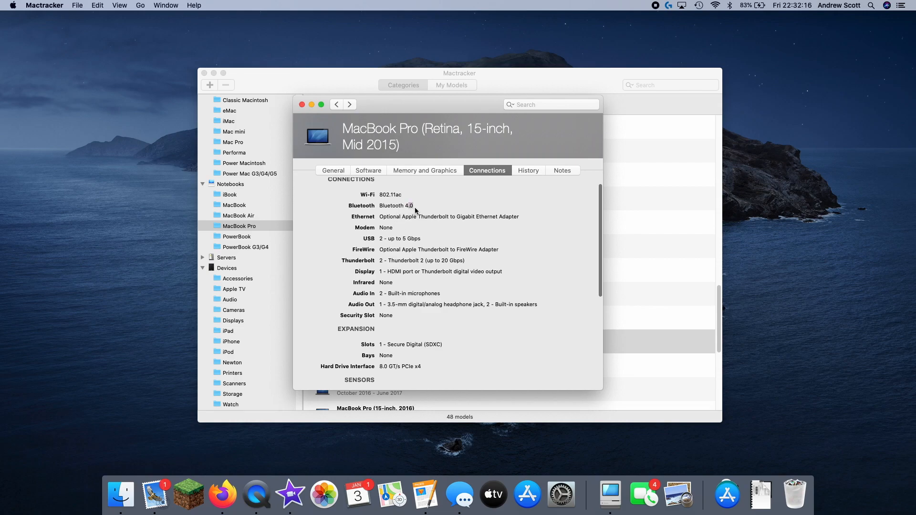
scroll("down", 3)
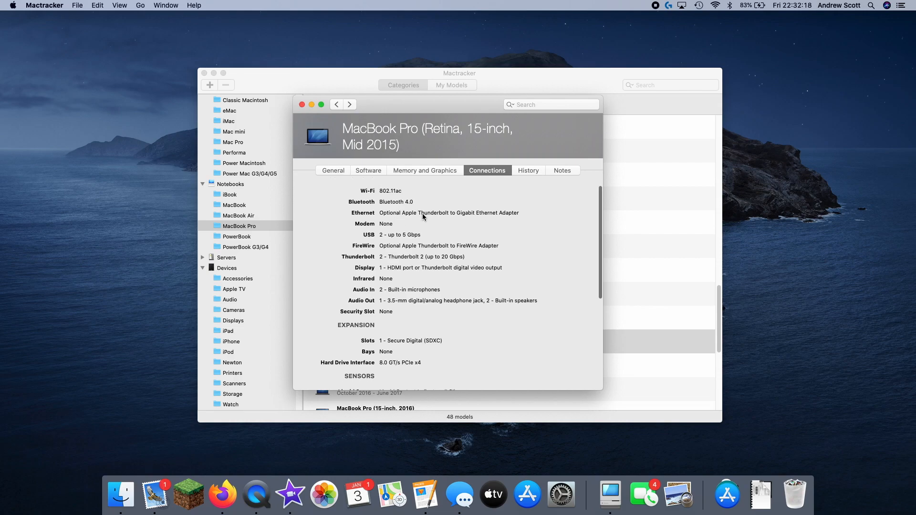
scroll("down", 3)
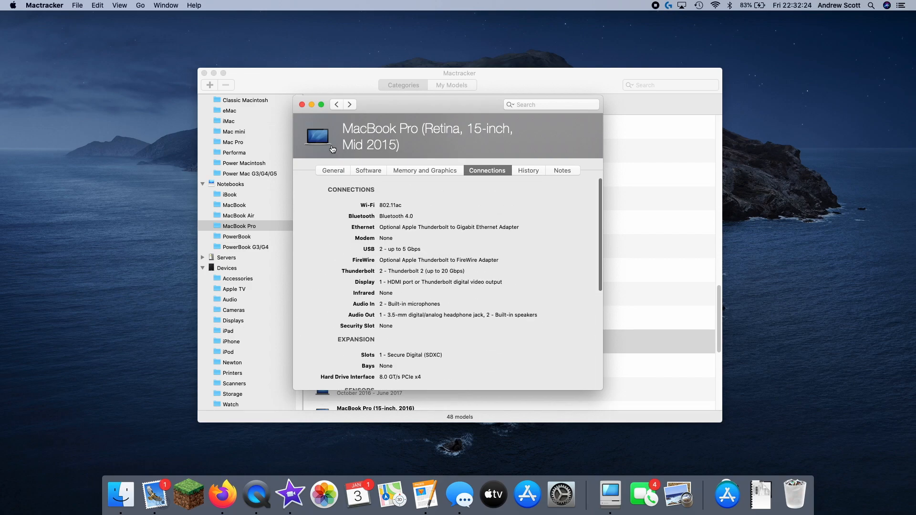
left_click(368, 170)
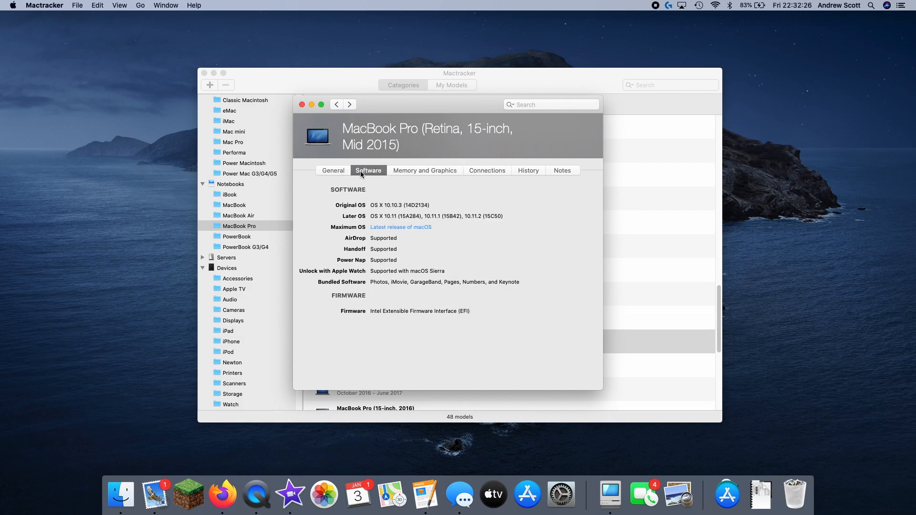
left_click(333, 170)
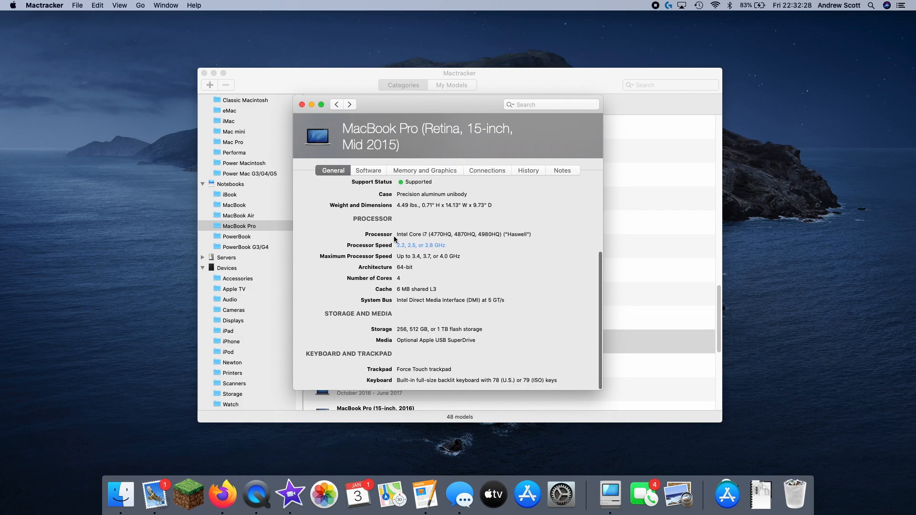
mouse_move(390, 234)
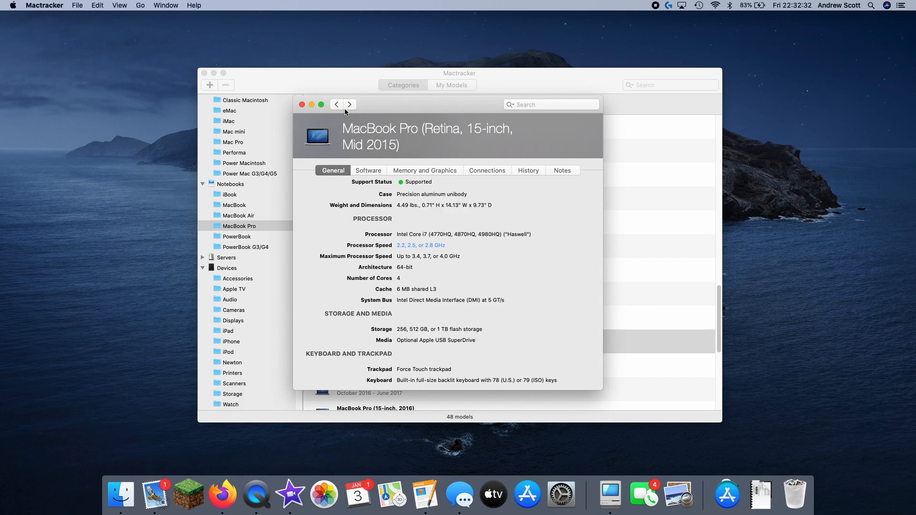
mouse_move(343, 109)
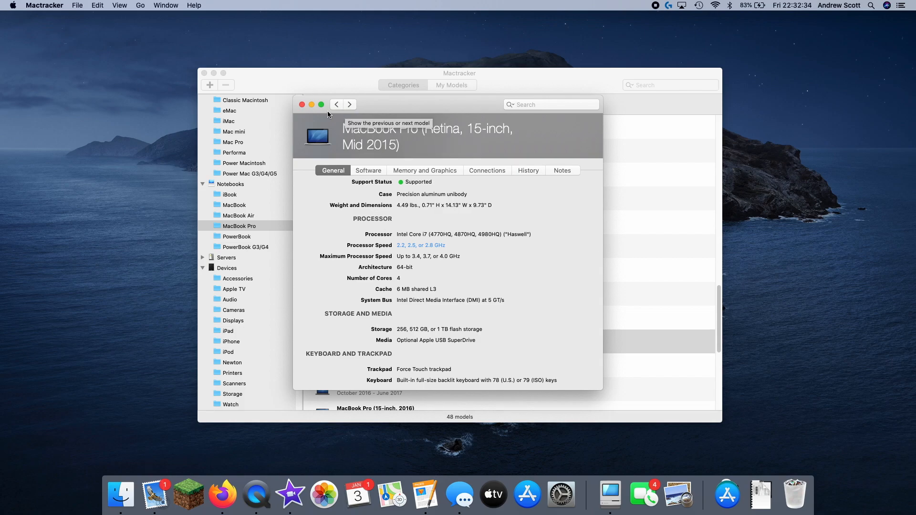
Review the Mid 2015 MacBook Pro's Geekbench scores, then close its spec sheet
left_click(421, 244)
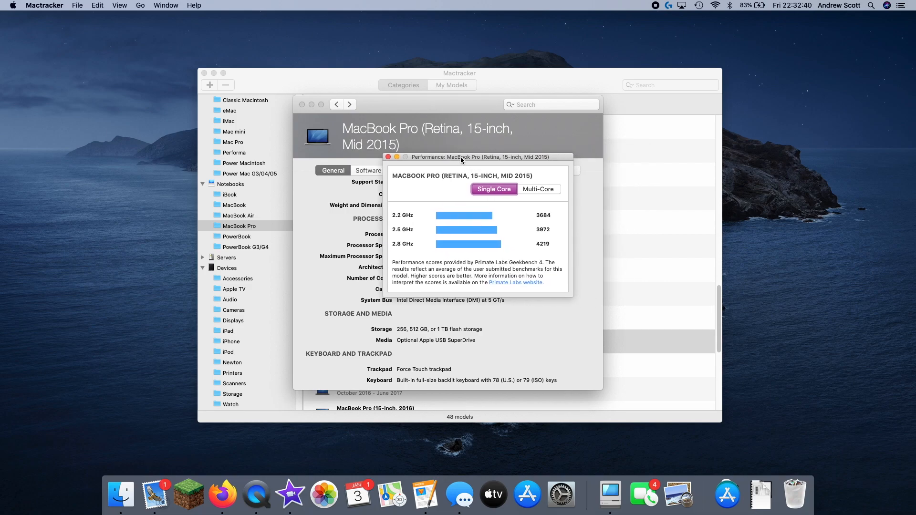
left_click(389, 157)
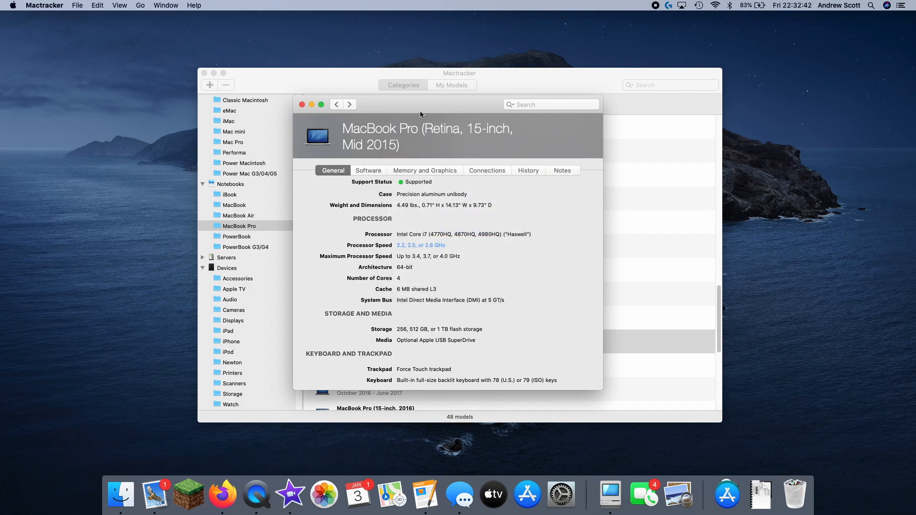
left_click(301, 104)
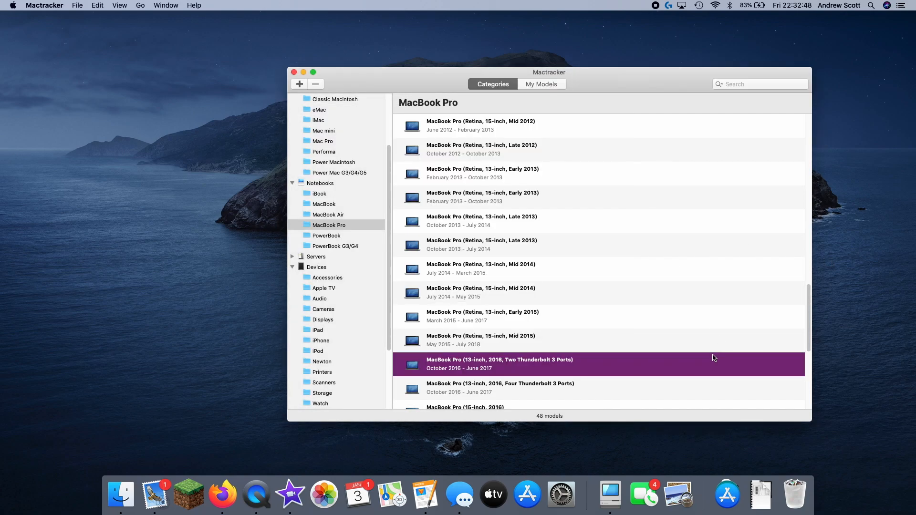
Show the 20 Power Mac G3/G4/G5 models from the Desktops sidebar
double_click(499, 364)
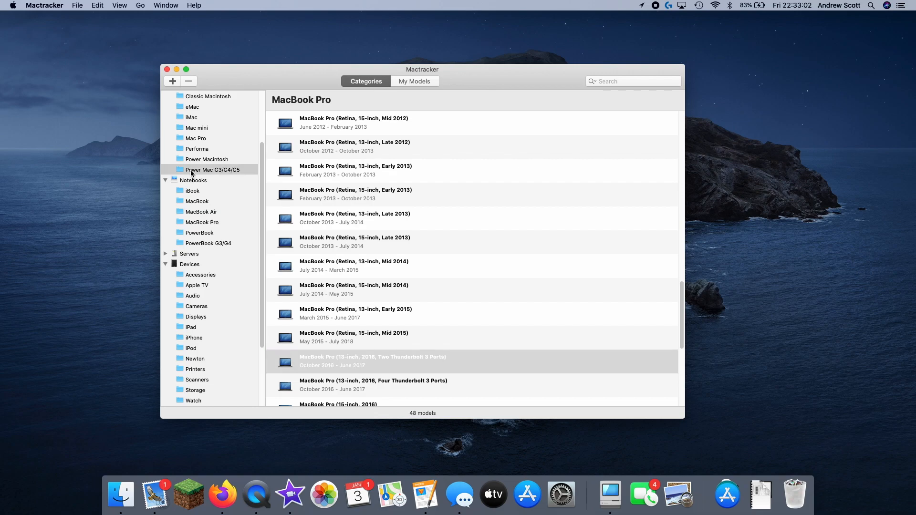
left_click(212, 170)
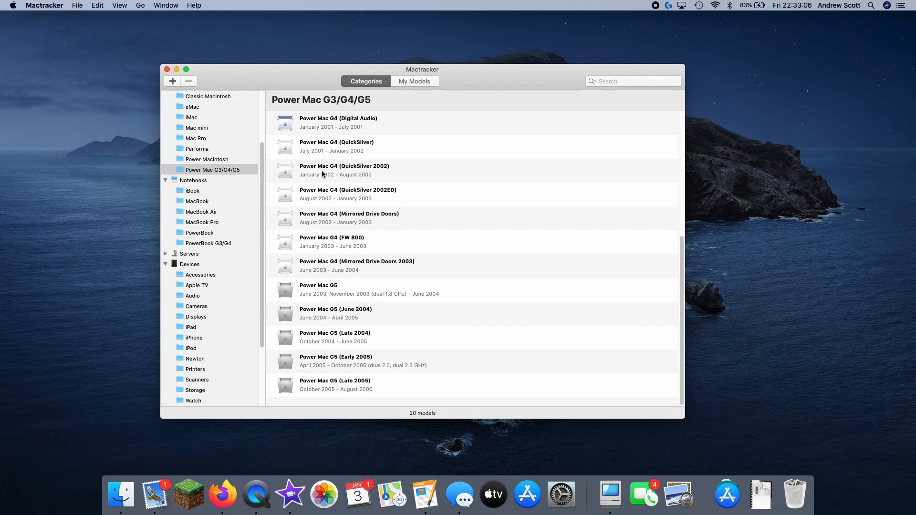
double_click(344, 170)
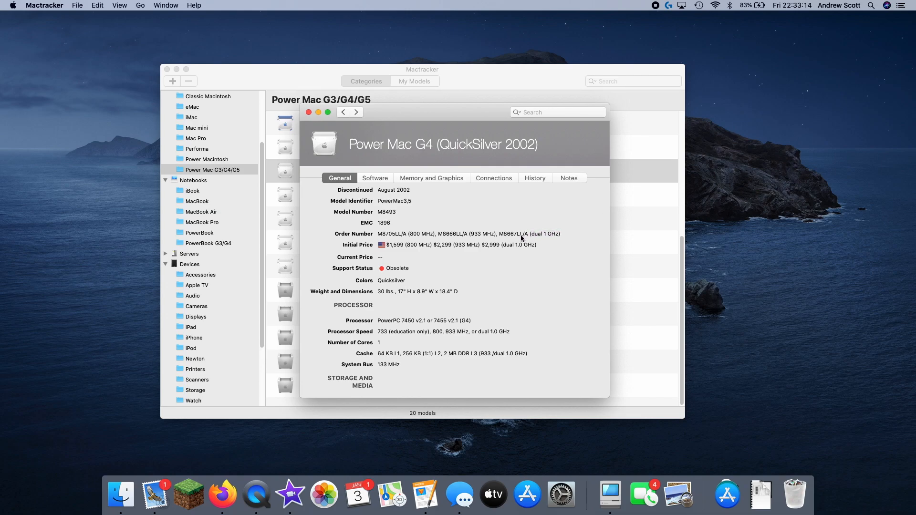
left_click(533, 178)
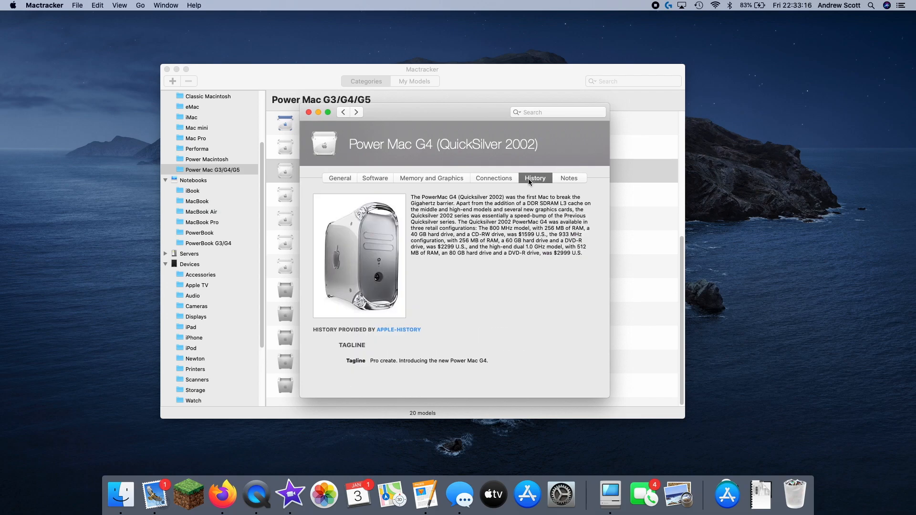
mouse_move(387, 193)
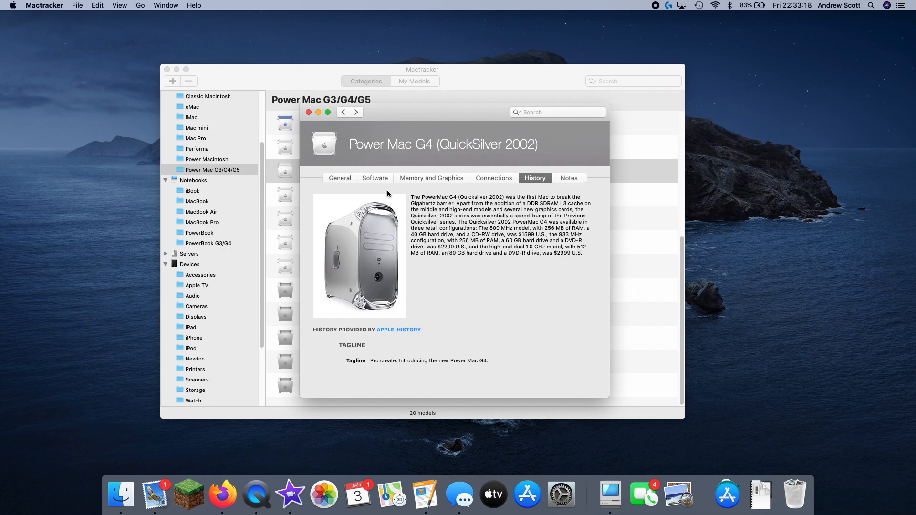
left_click(374, 178)
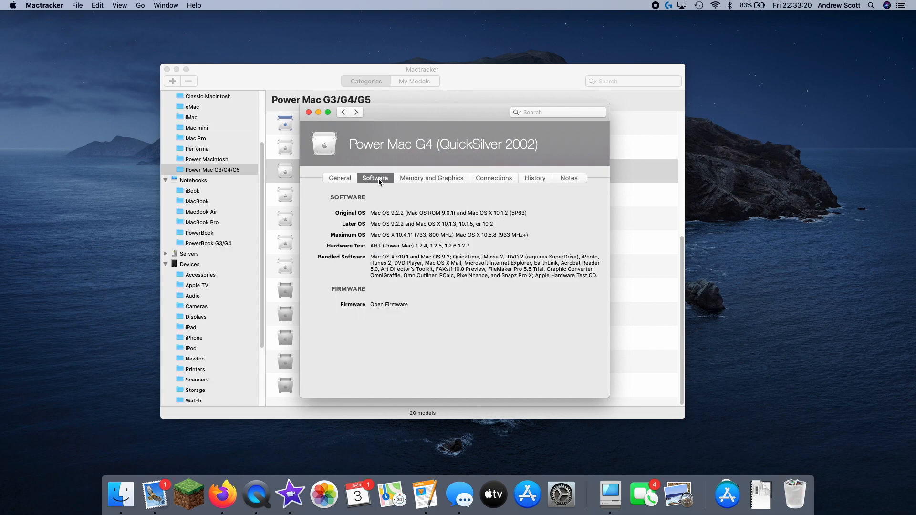
mouse_move(419, 143)
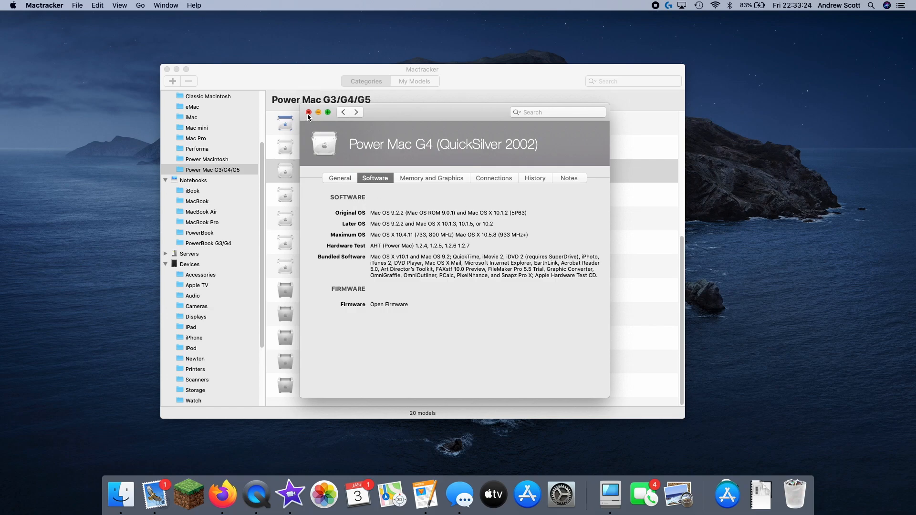
left_click(308, 112)
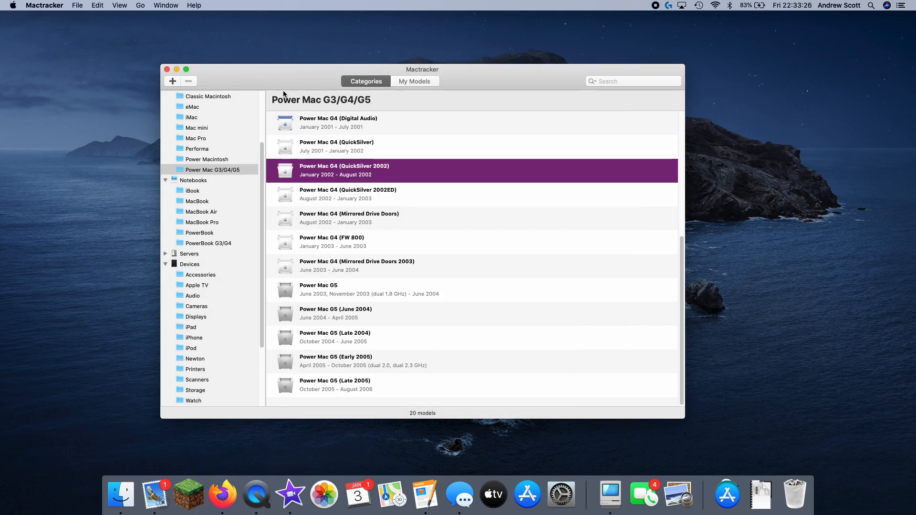